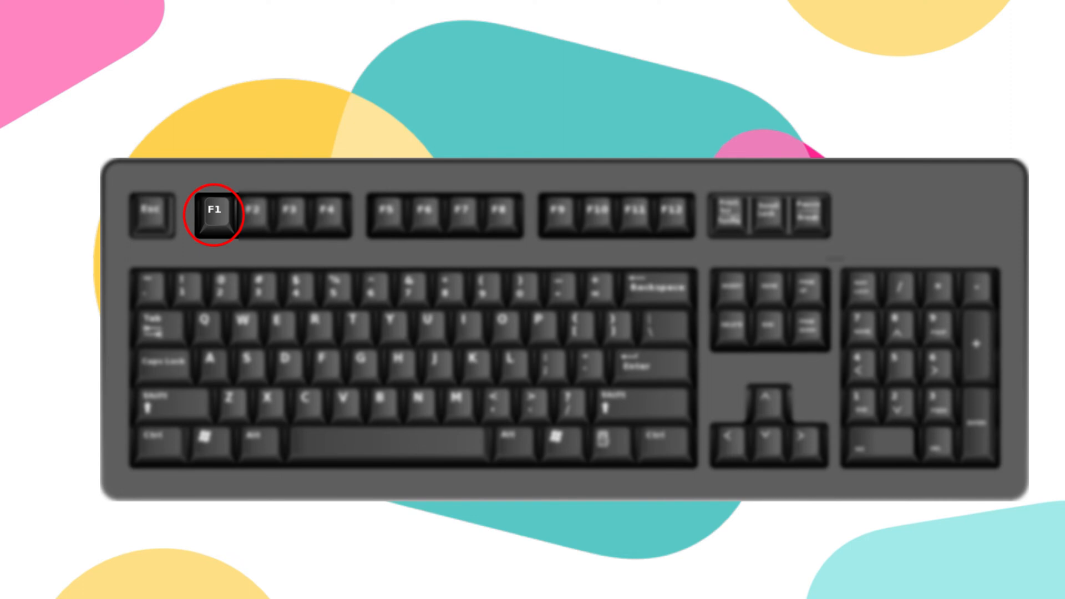
Dismiss the missing-drive and low-battery POST alerts with F1 to resume booting
{"action": "key", "text": "f1"}
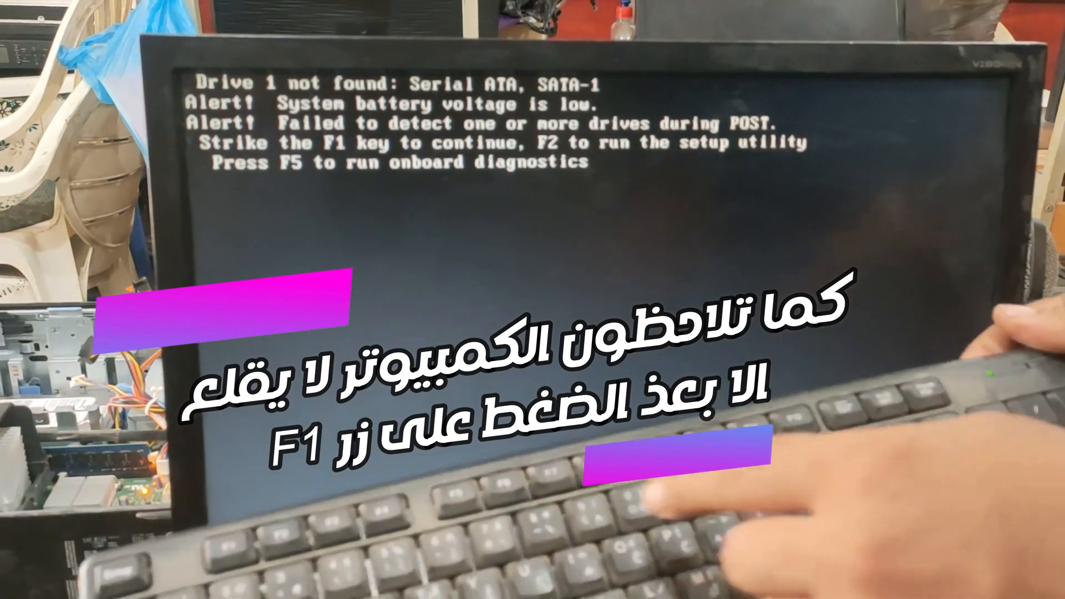
{"action": "key", "text": "F1"}
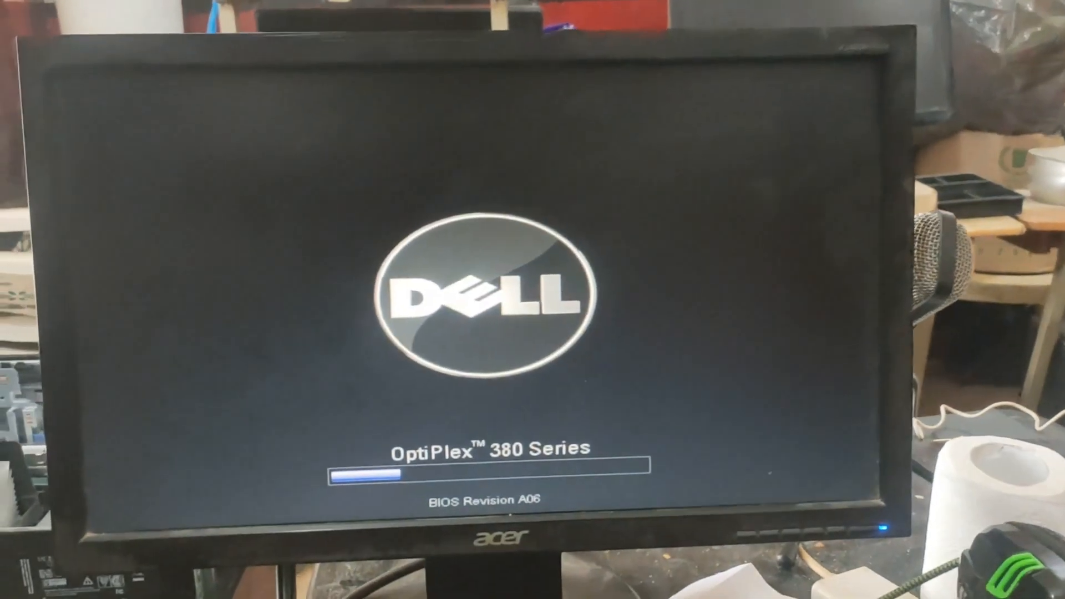
Enter the OptiPlex 380 BIOS setup utility with F2 during the Dell logo
{"action": "key", "text": "f2"}
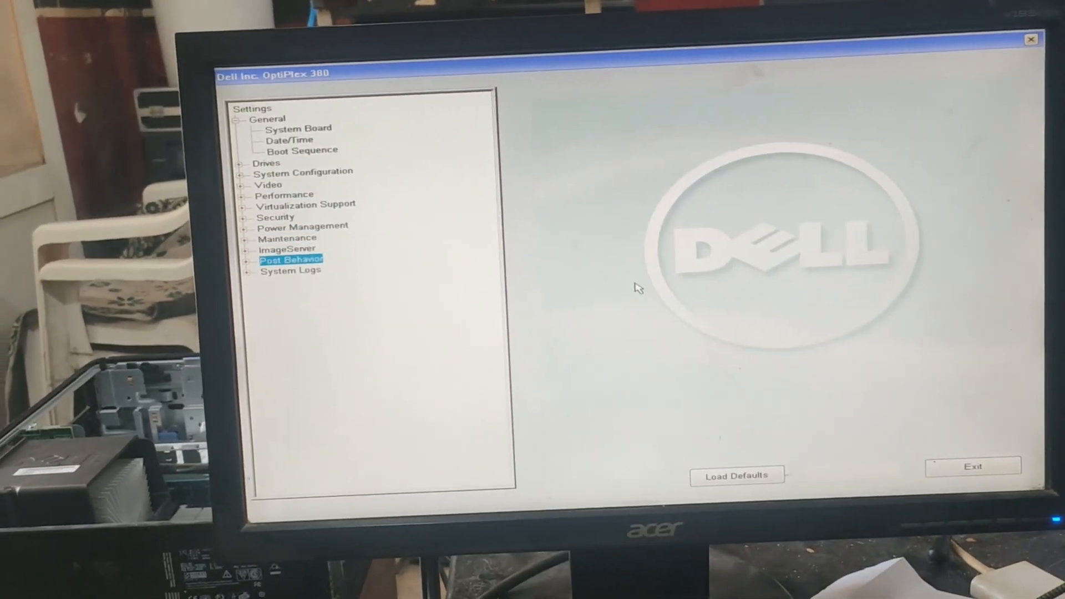
Uncheck 'Enable Keyboard Error Detection' under Post Behavior > Keyboard Errors, then exit setup confirming Yes
{"action": "left_click", "coordinate": [287, 259]}
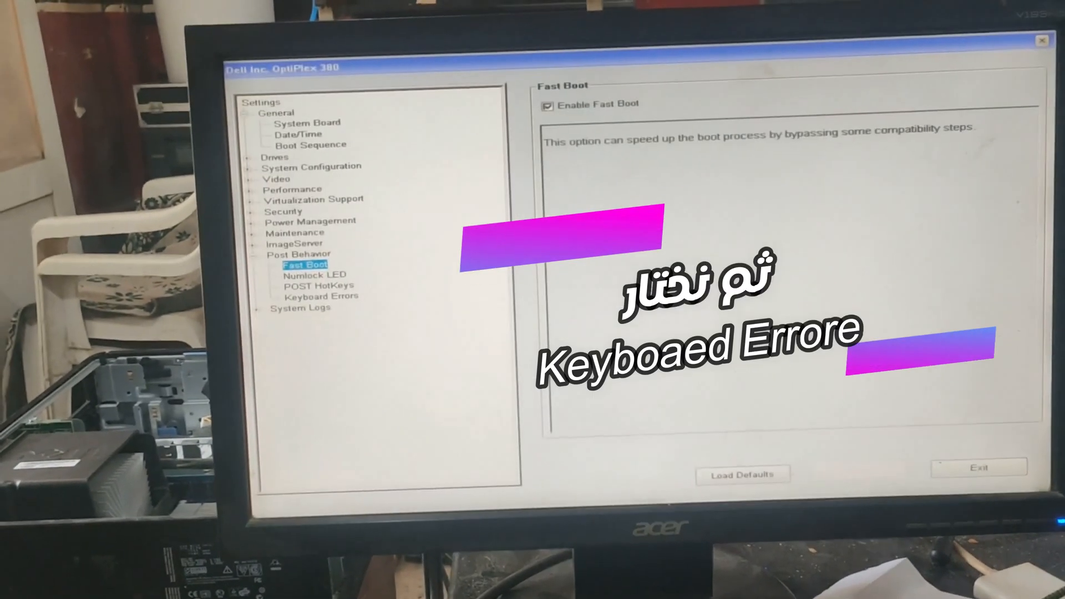
{"action": "left_click", "coordinate": [320, 295]}
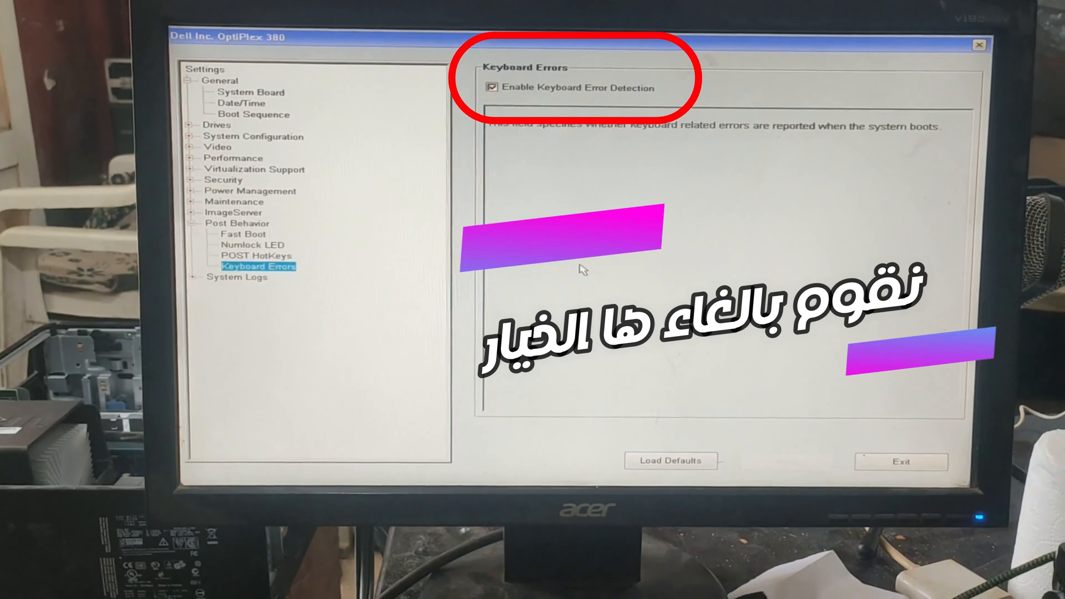
{"action": "left_click", "coordinate": [492, 87]}
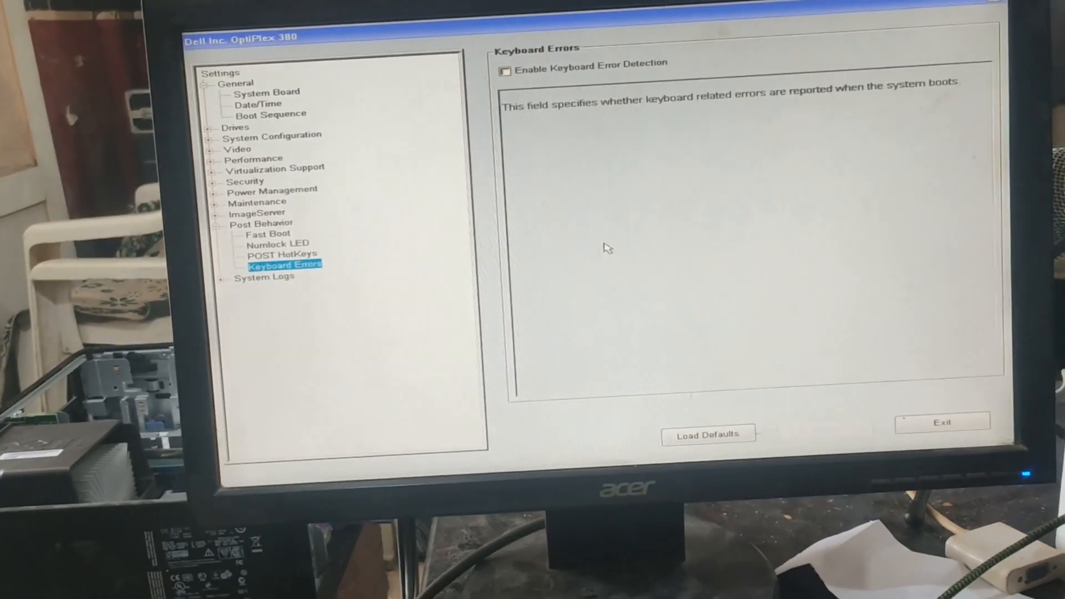
{"action": "left_click", "coordinate": [940, 421]}
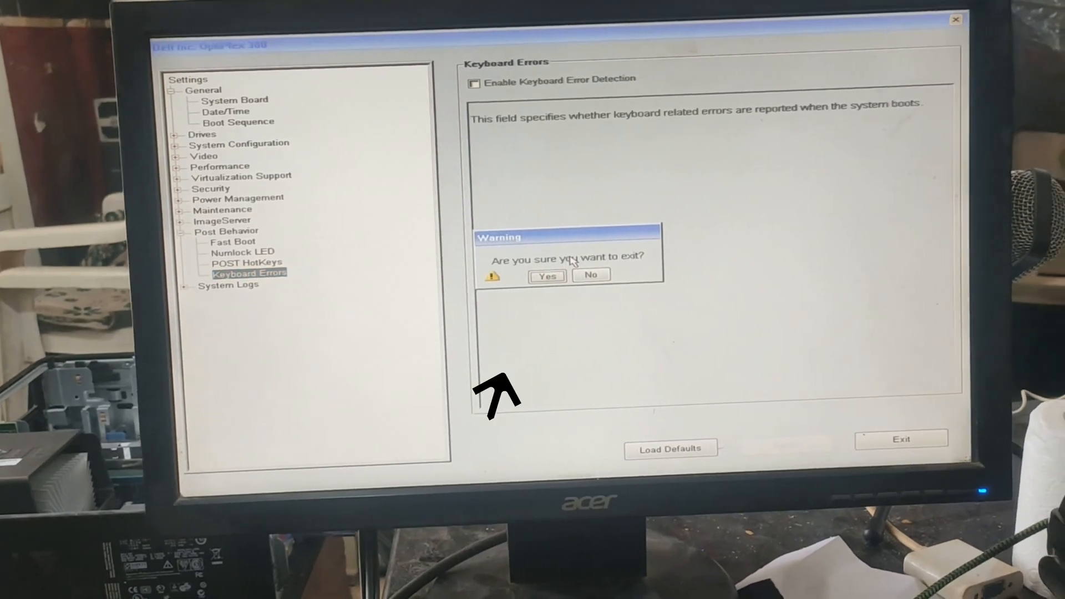
{"action": "left_click", "coordinate": [547, 275]}
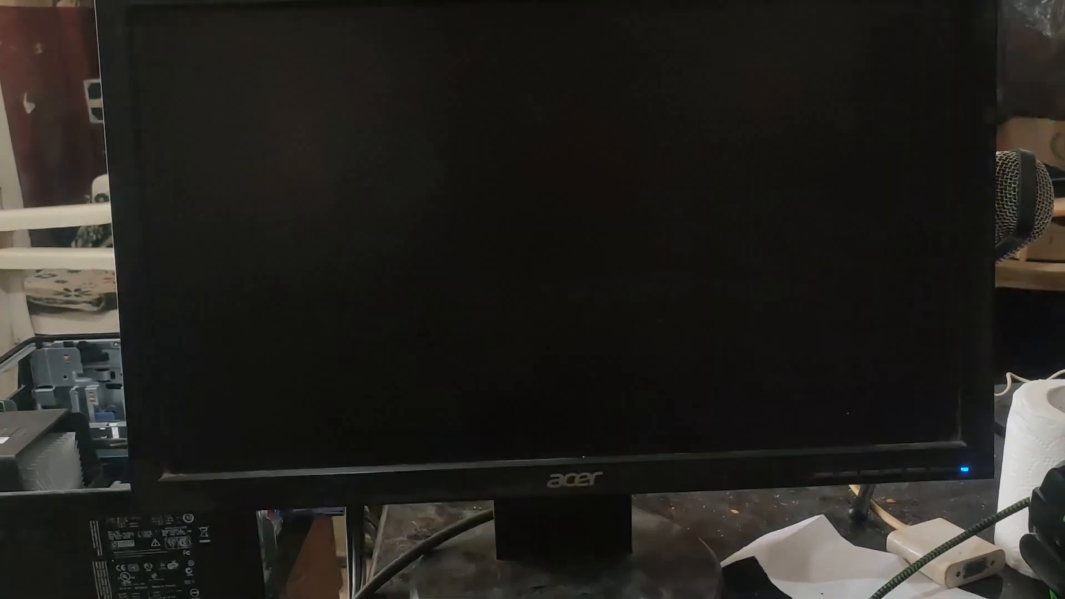